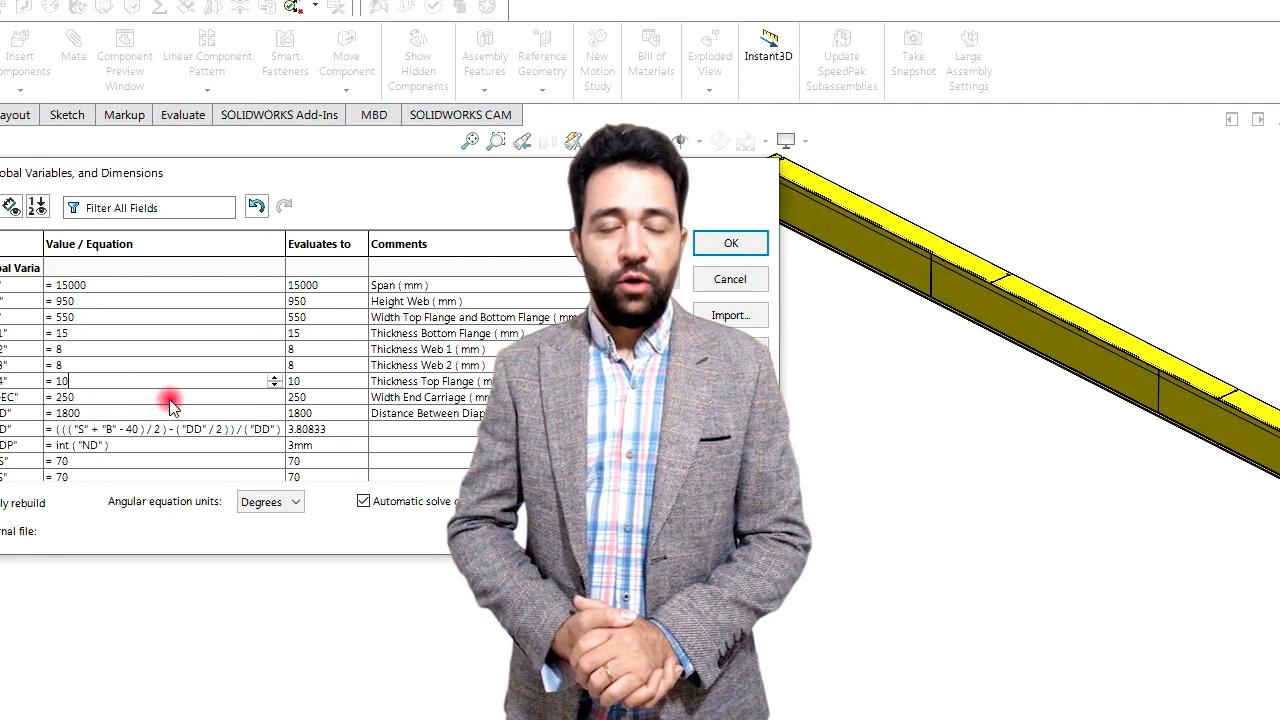
# Set the span variable S to 8000 mm so the girder rebuilds shorter
pyautogui.click(730, 244)
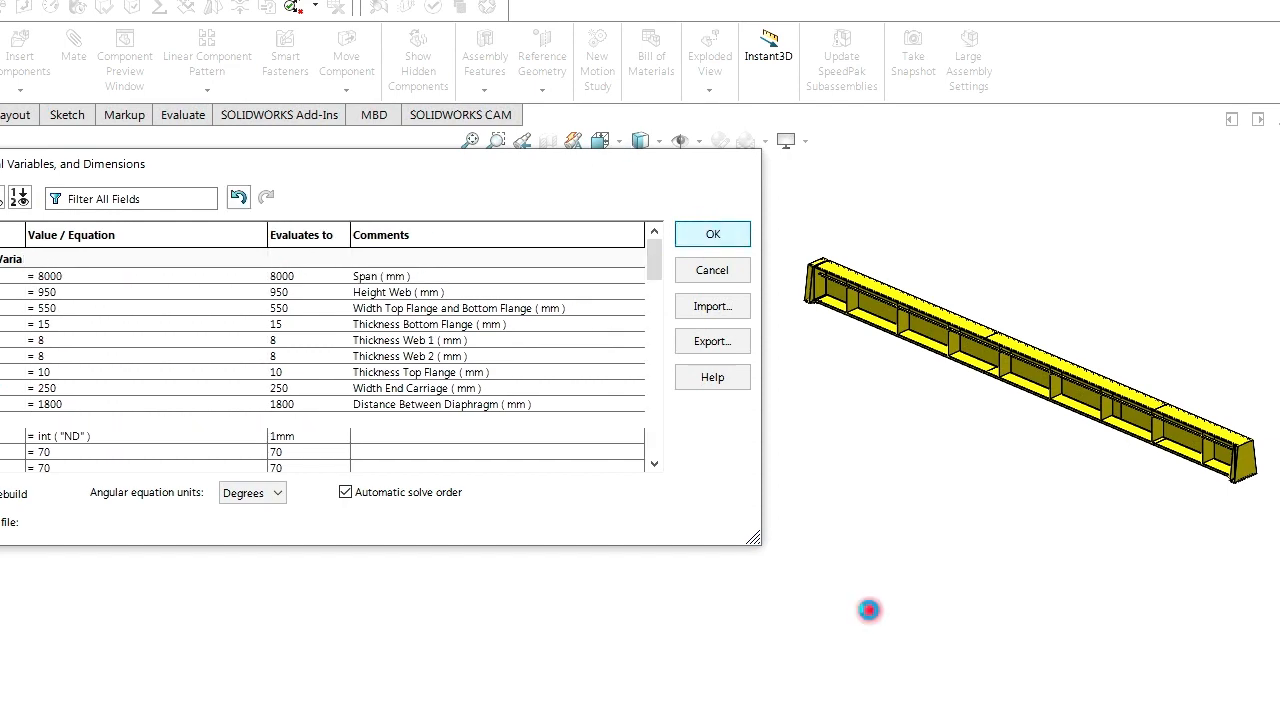
# Change the web height H from 550 to 1200 mm, raising a syntax-error warning
pyautogui.click(712, 232)
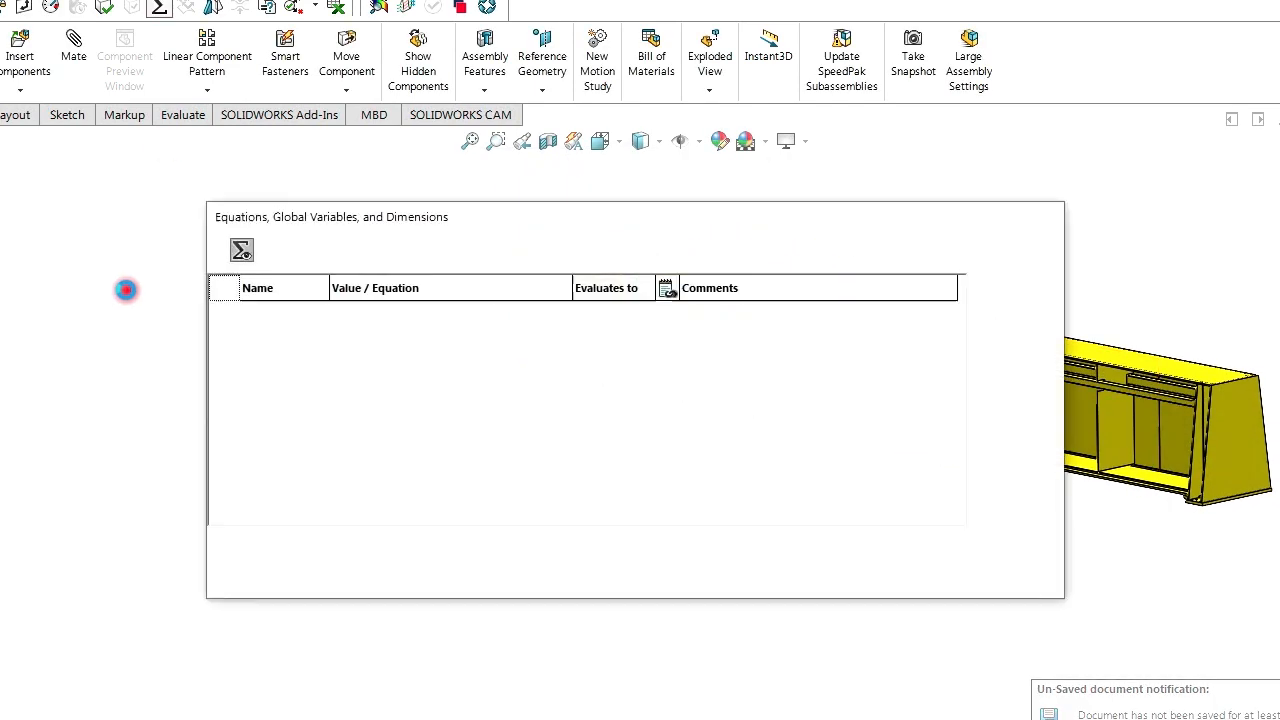
pyautogui.click(240, 248)
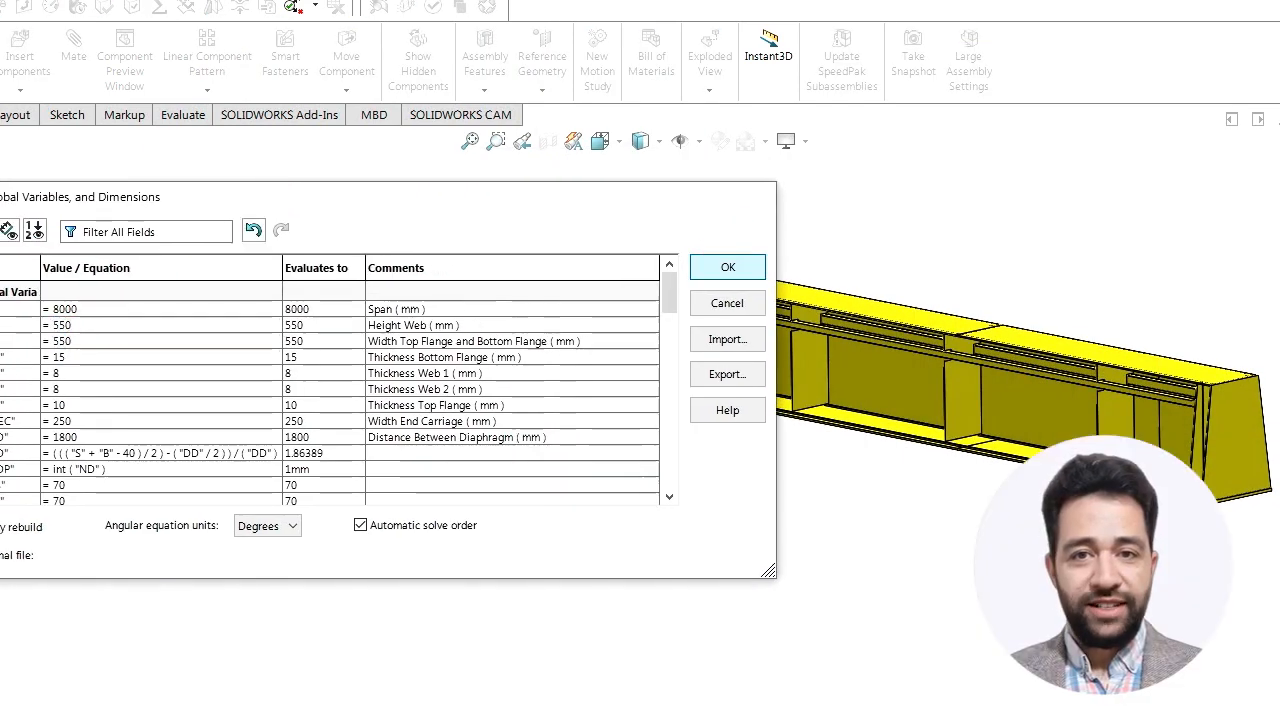
pyautogui.click(728, 266)
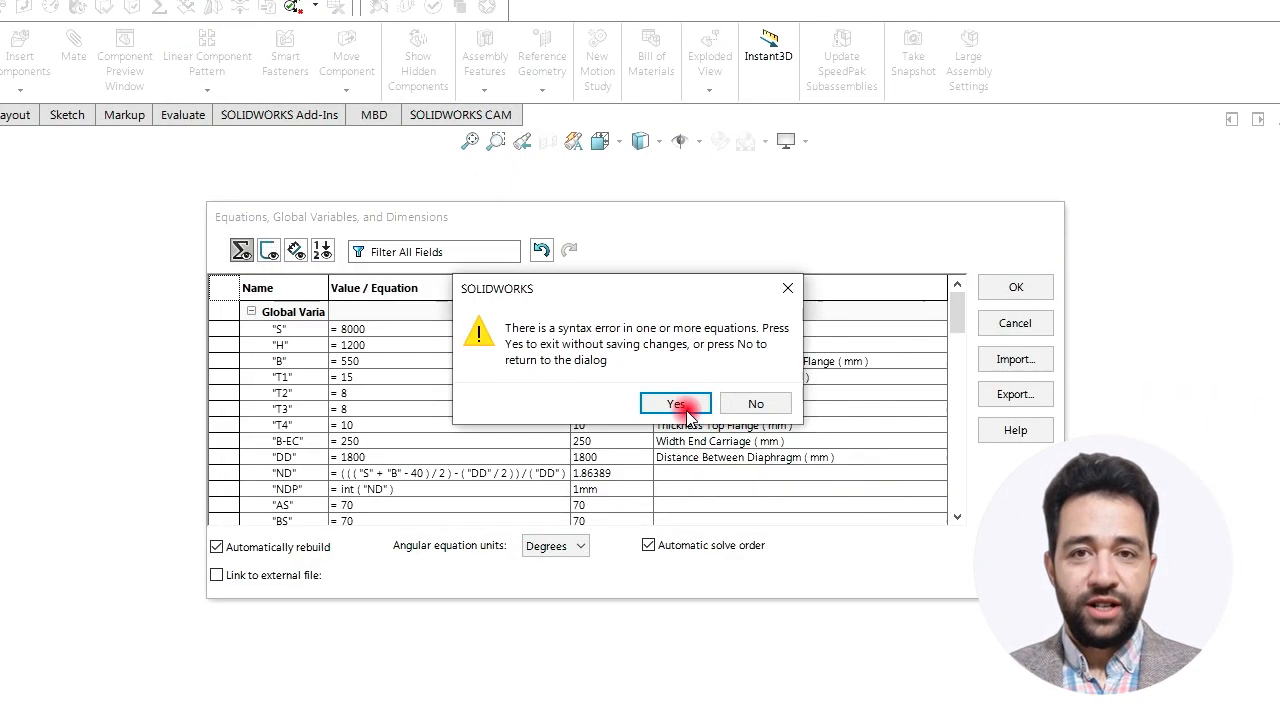
# Dismiss the warning and set H=1200, DD=1500, T1=30 and S=25000 mm
pyautogui.click(676, 404)
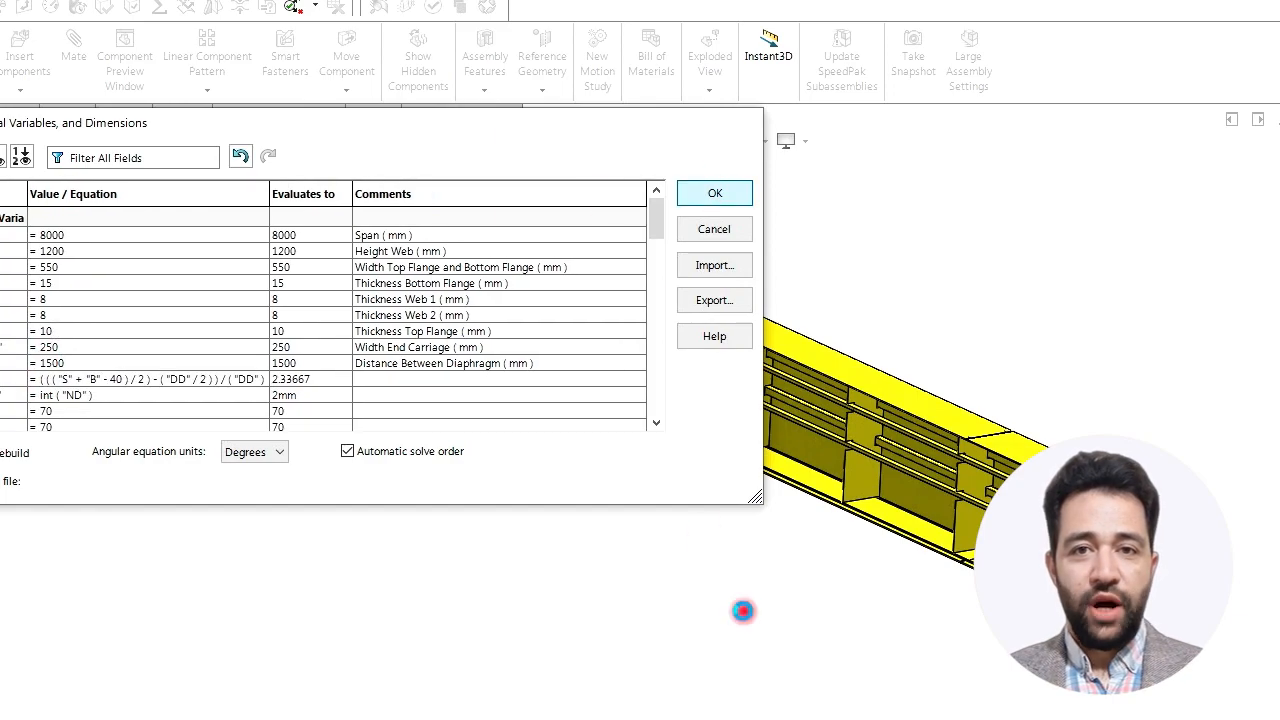
pyautogui.click(714, 192)
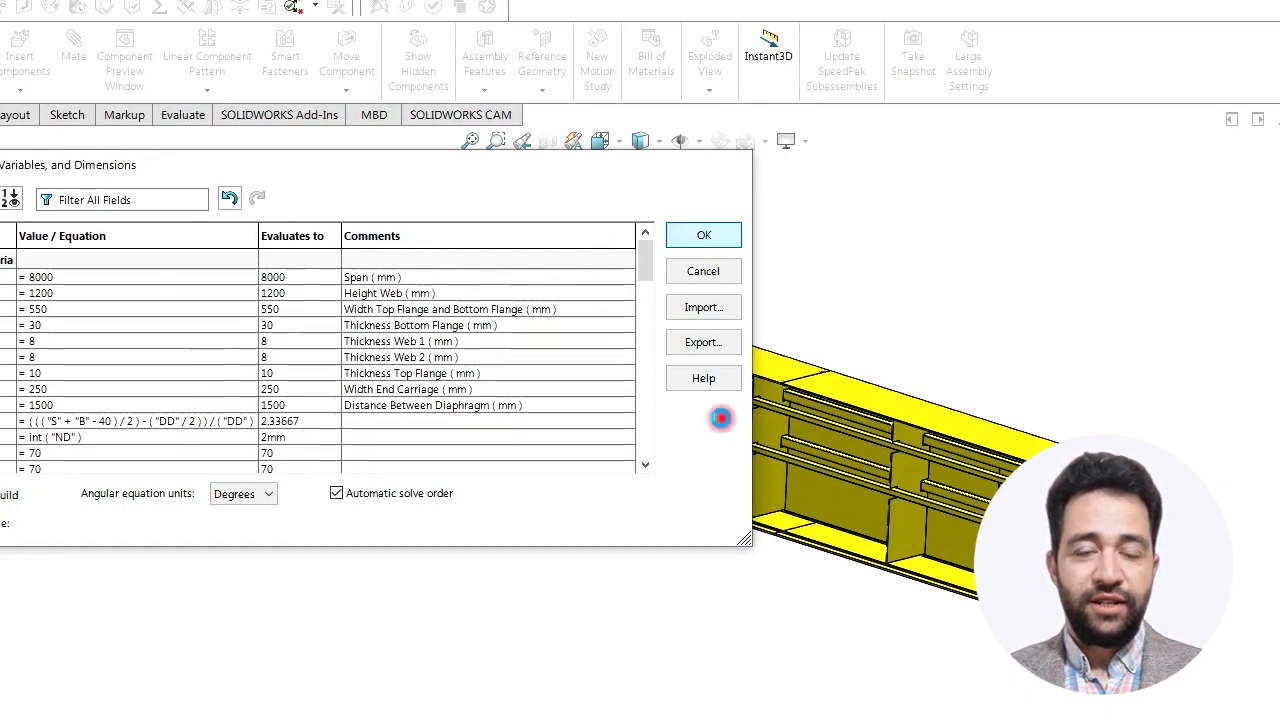
pyautogui.click(704, 236)
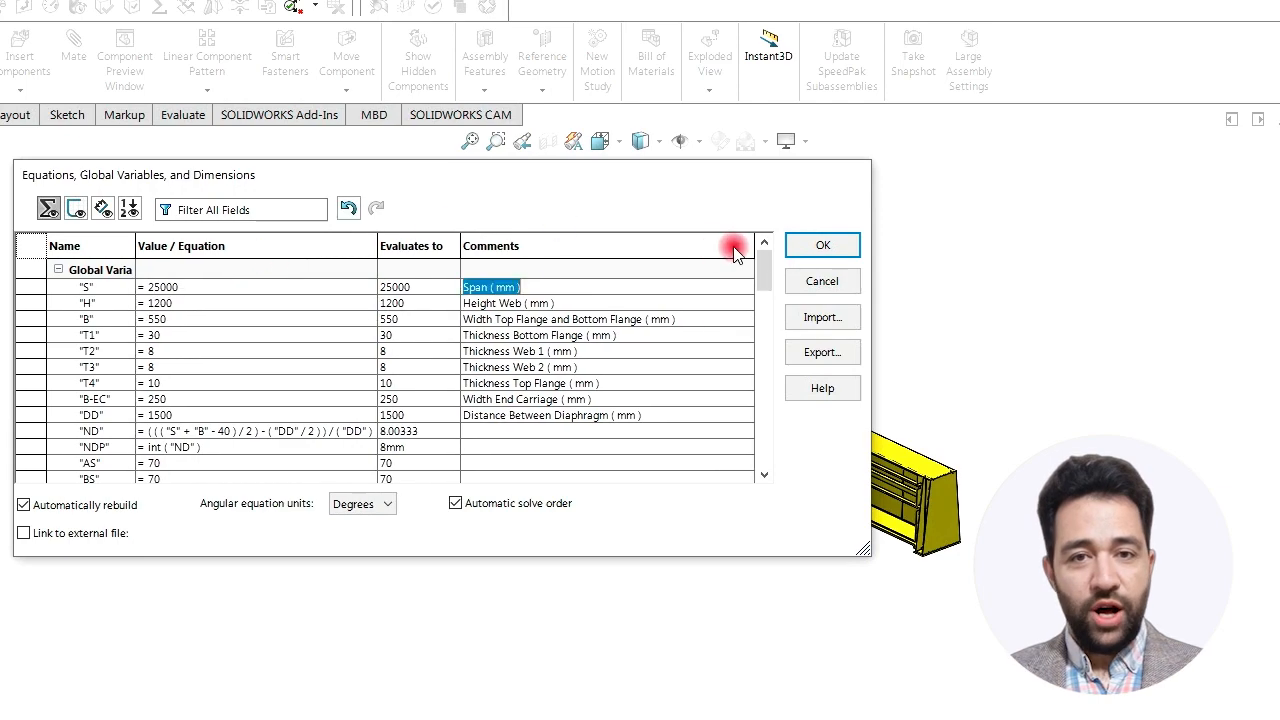
# Restore diaphragm spacing DD to 1800 mm, apply it, and set AS to 40
pyautogui.click(822, 244)
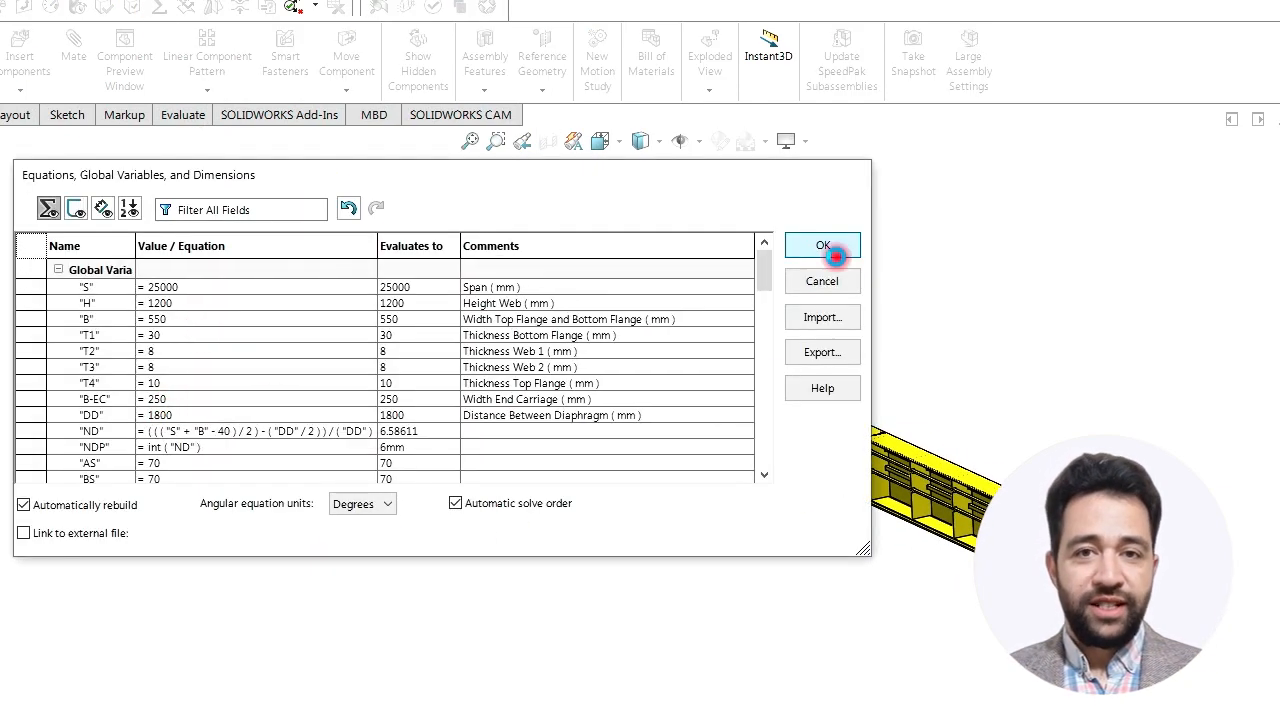
pyautogui.click(822, 244)
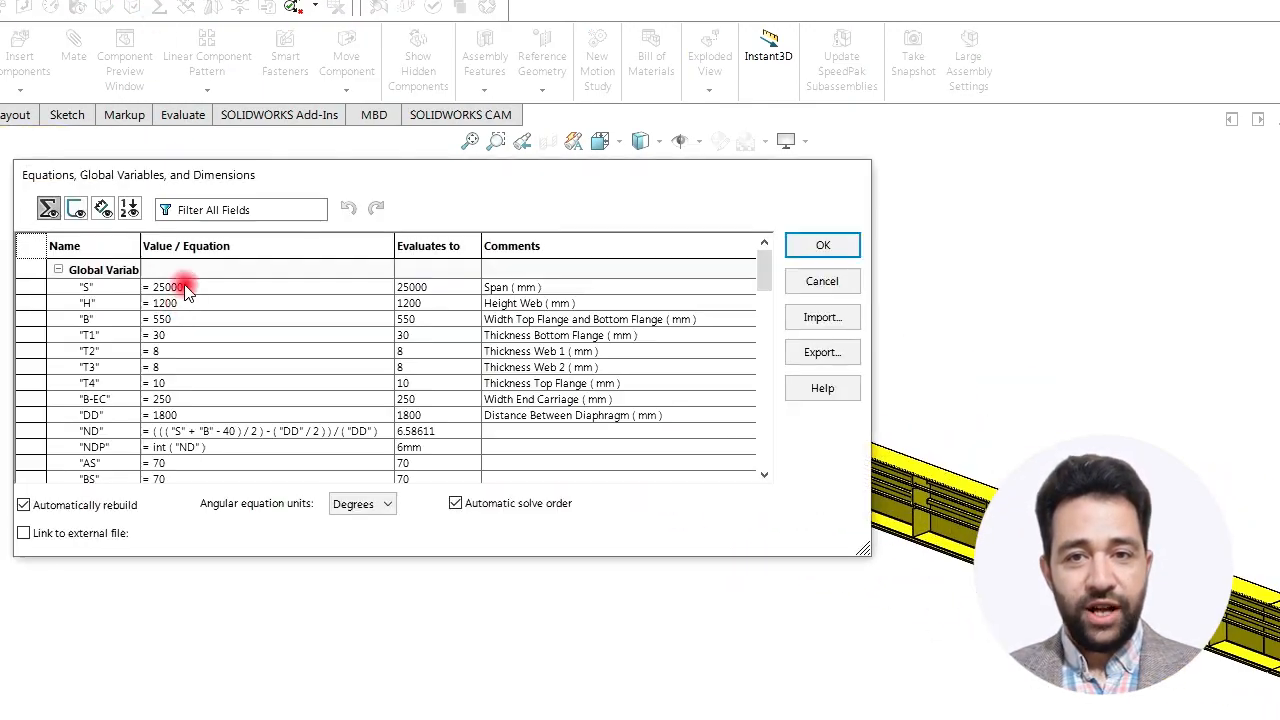
pyautogui.click(822, 244)
pyautogui.write('4')
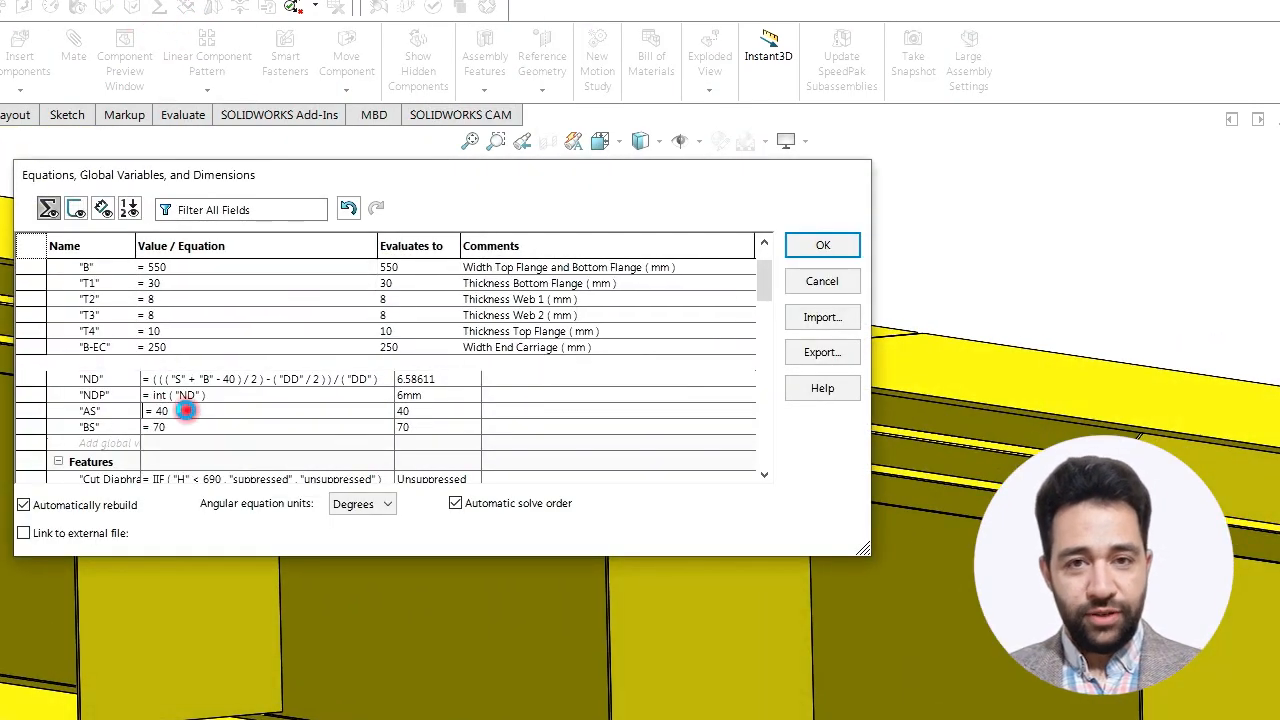
# Set AS and BS to 80 and H to 850 mm, then rebuild the girder
pyautogui.click(822, 244)
pyautogui.write('4')
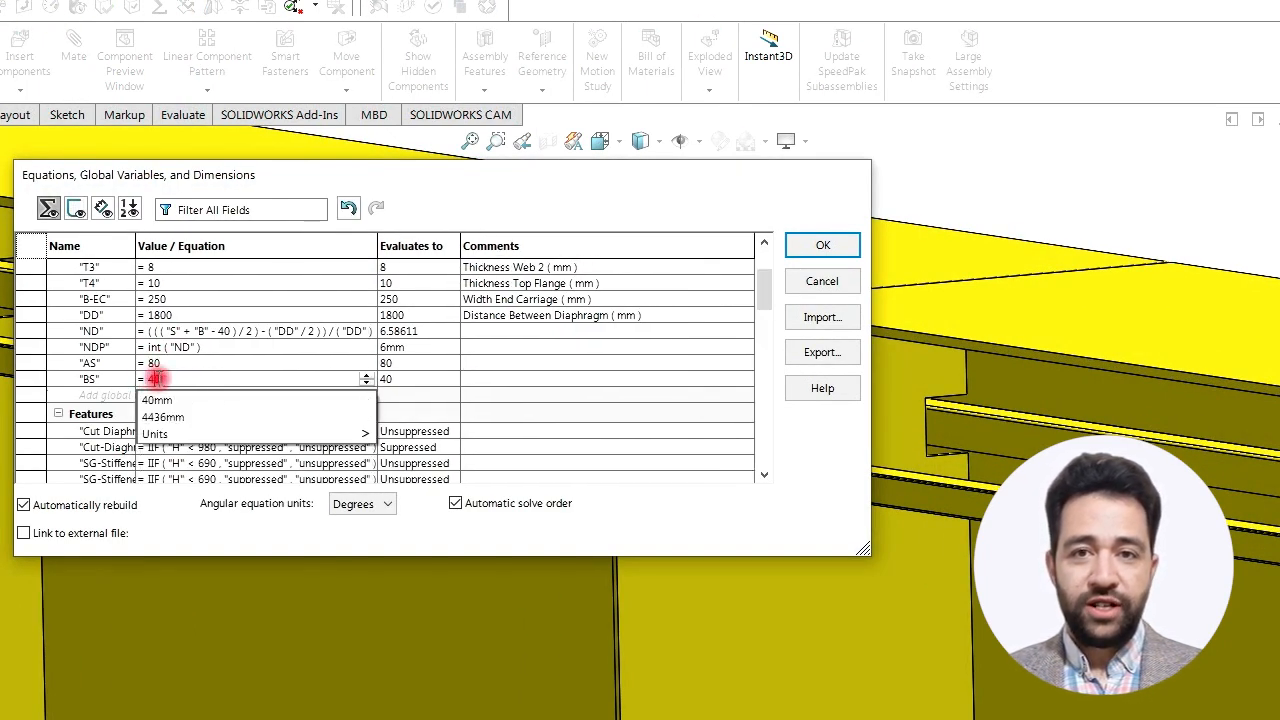
pyautogui.click(822, 244)
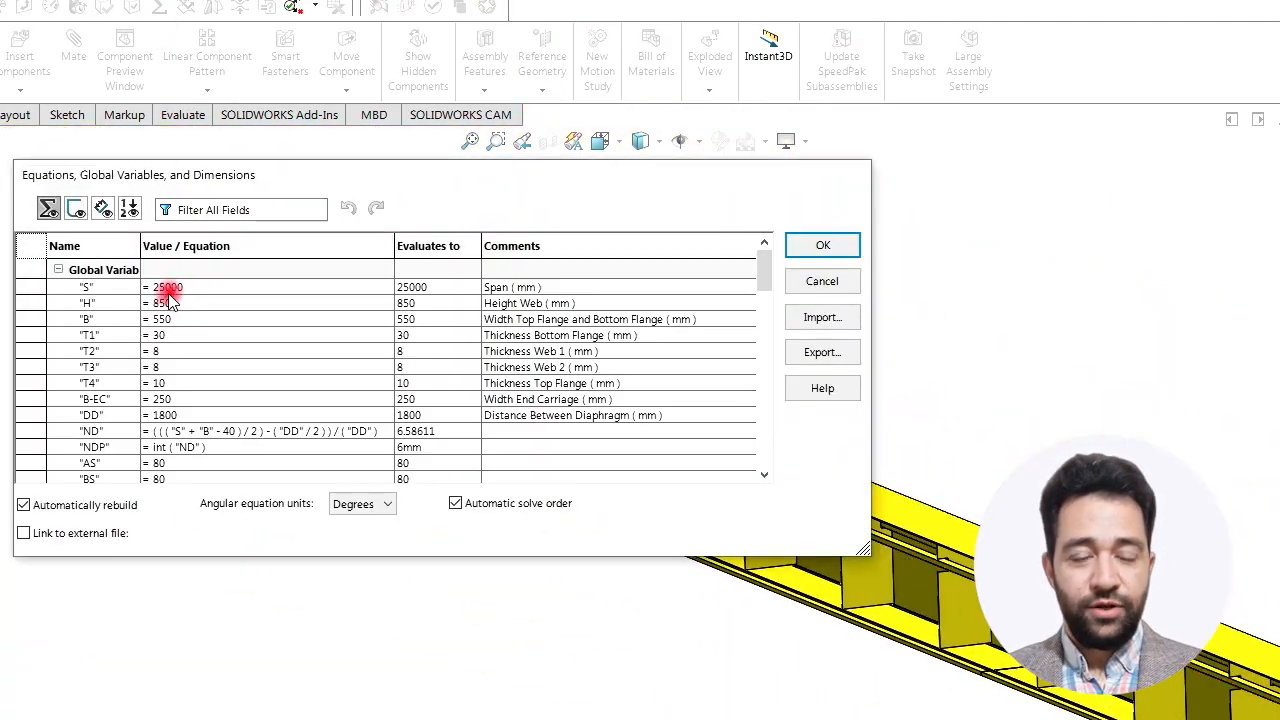
pyautogui.click(822, 244)
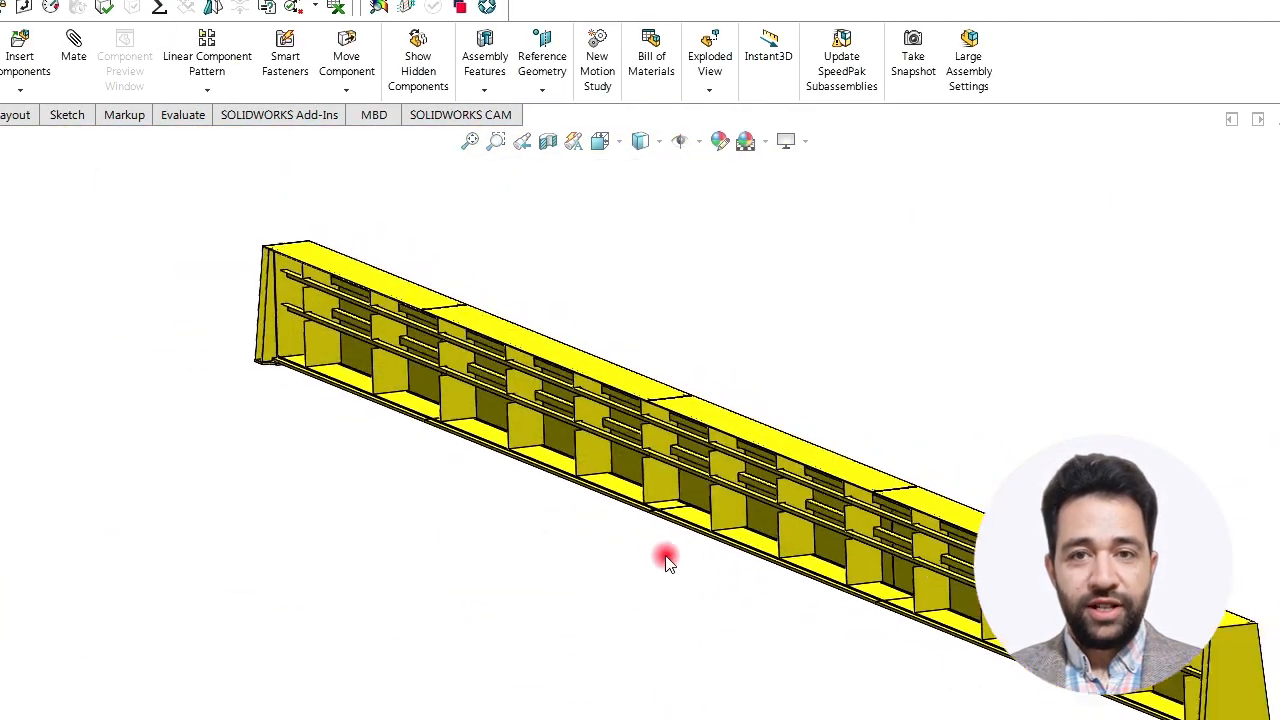